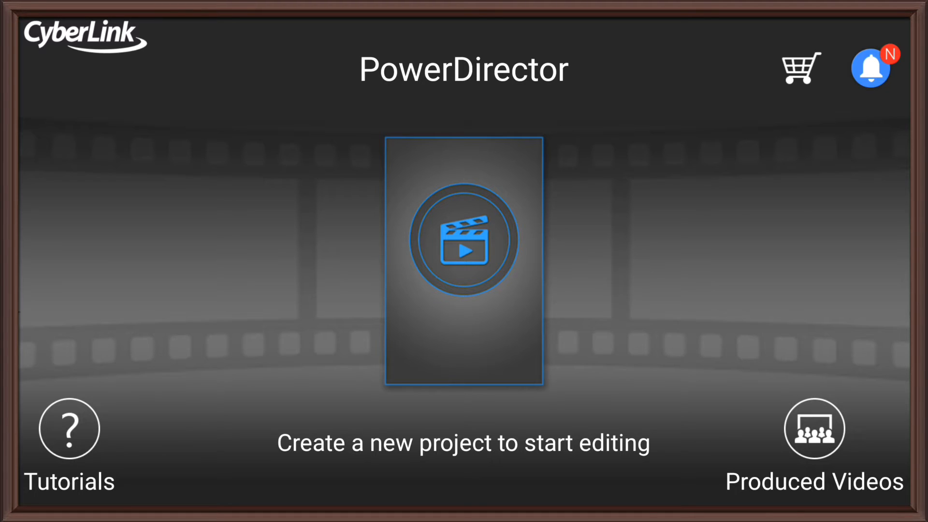
Create Project 12-23 at 16:9 and add the Ultra HD beach clip from the OpenCamera folder
click(464, 244)
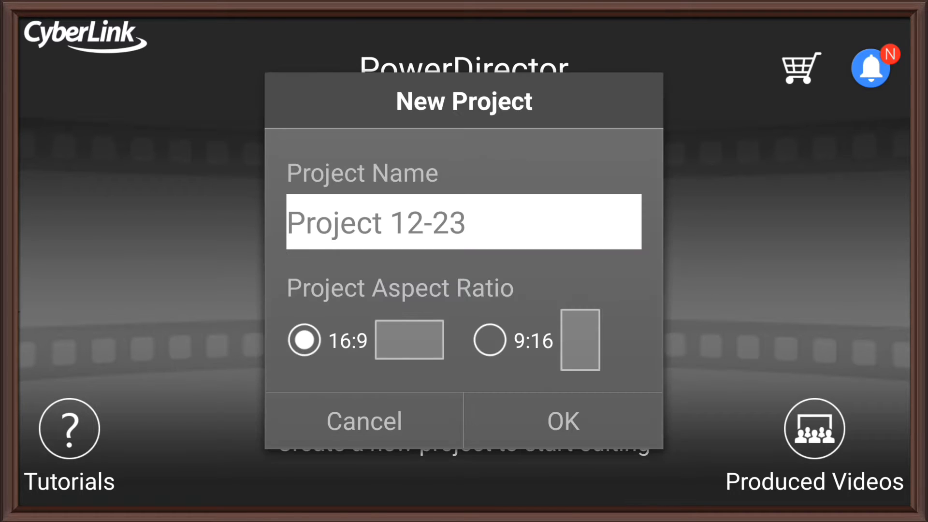
click(562, 420)
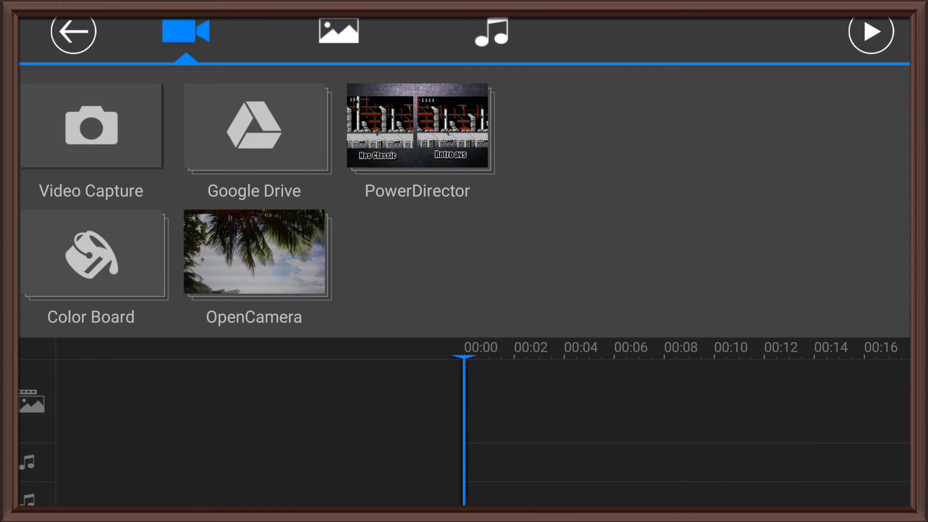
click(253, 254)
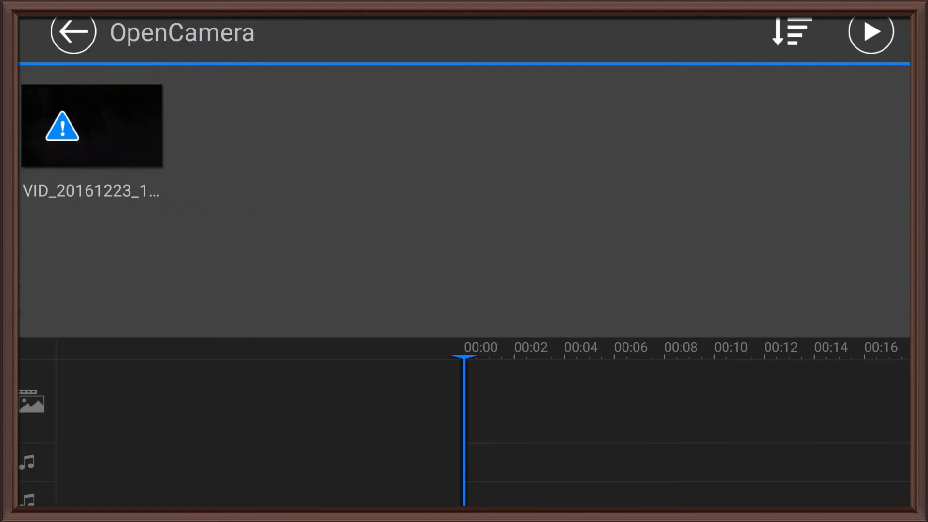
click(92, 127)
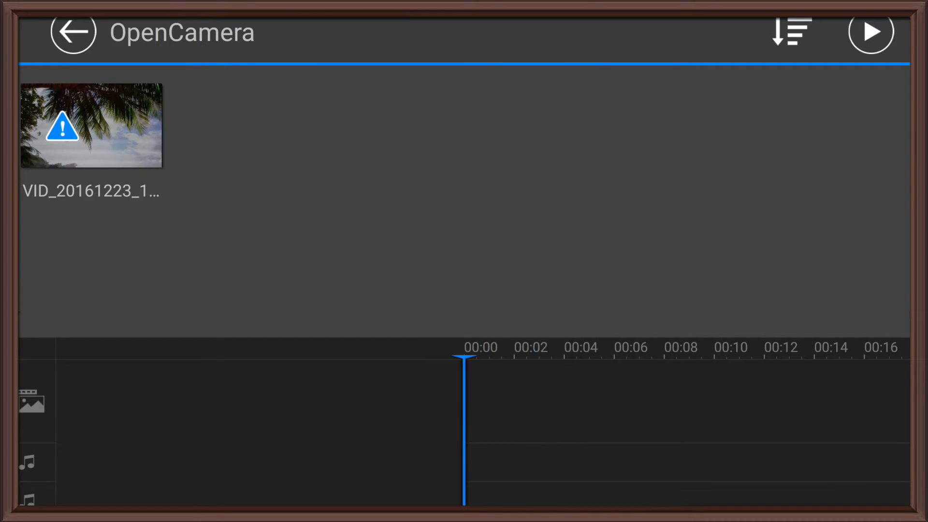
click(93, 128)
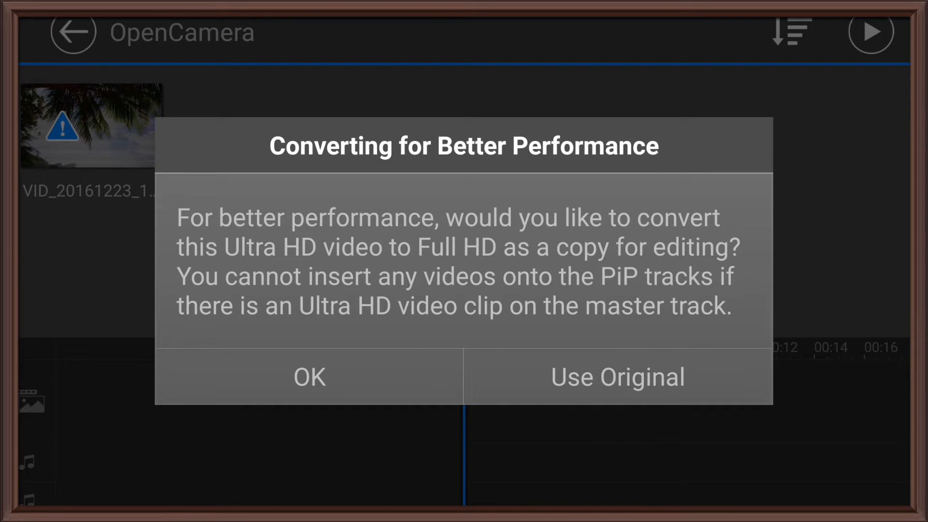
Answer the Full HD conversion question and reopen PowerDirector after it stops
click(616, 377)
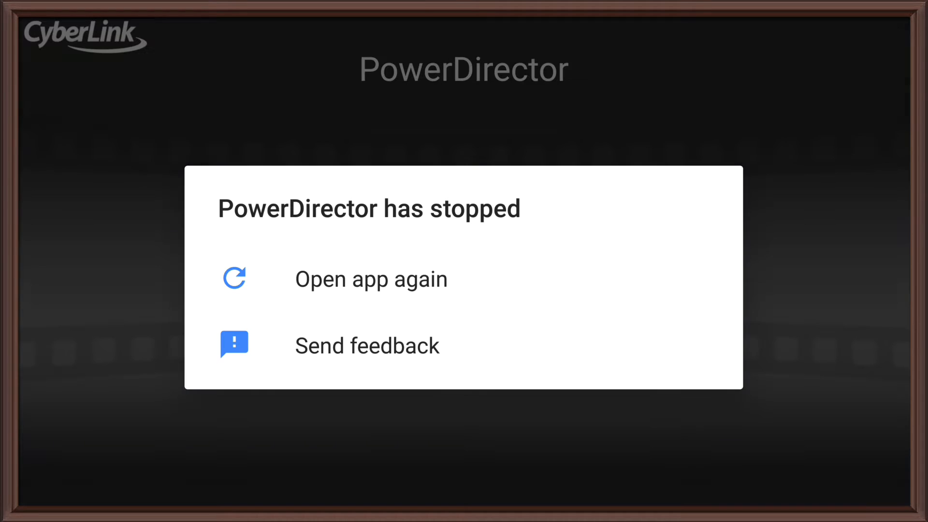
click(371, 279)
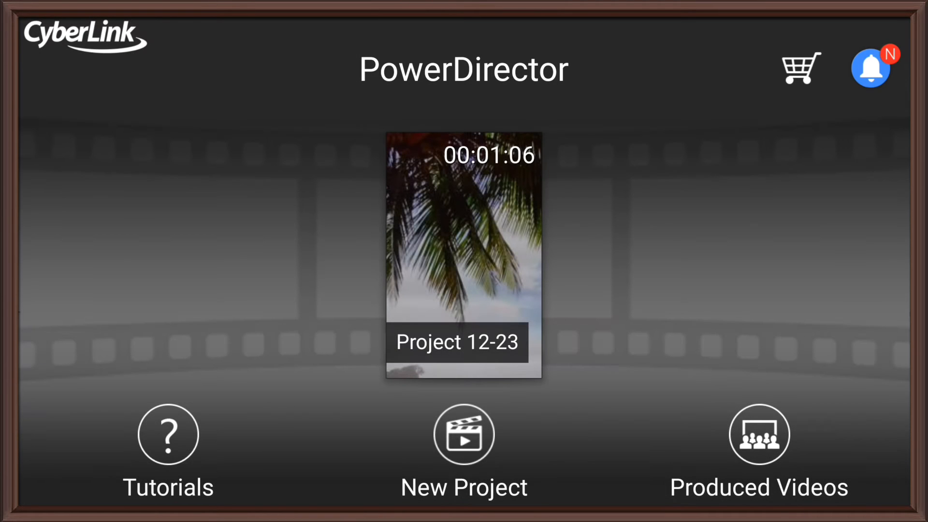
Edit Project 12-23 and shorten the beach clip from 1:06 to 0:40 on the timeline
click(461, 259)
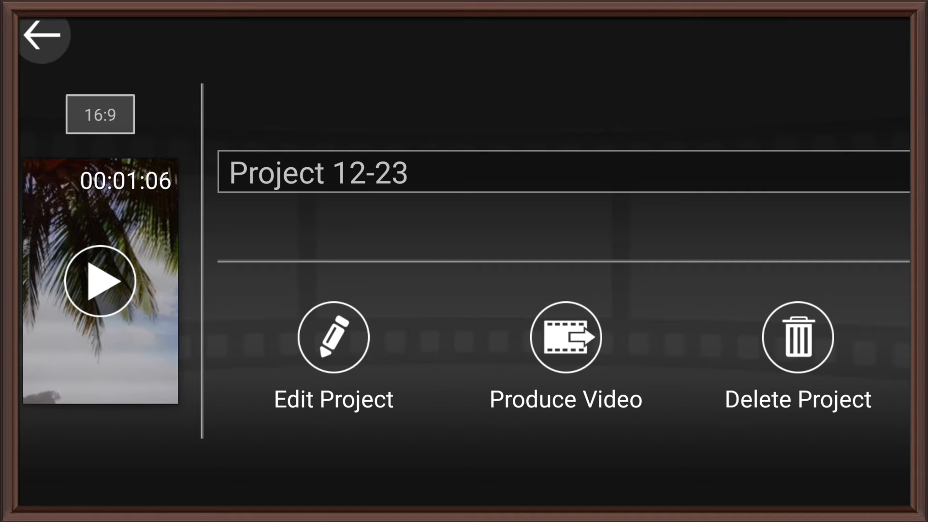
click(333, 338)
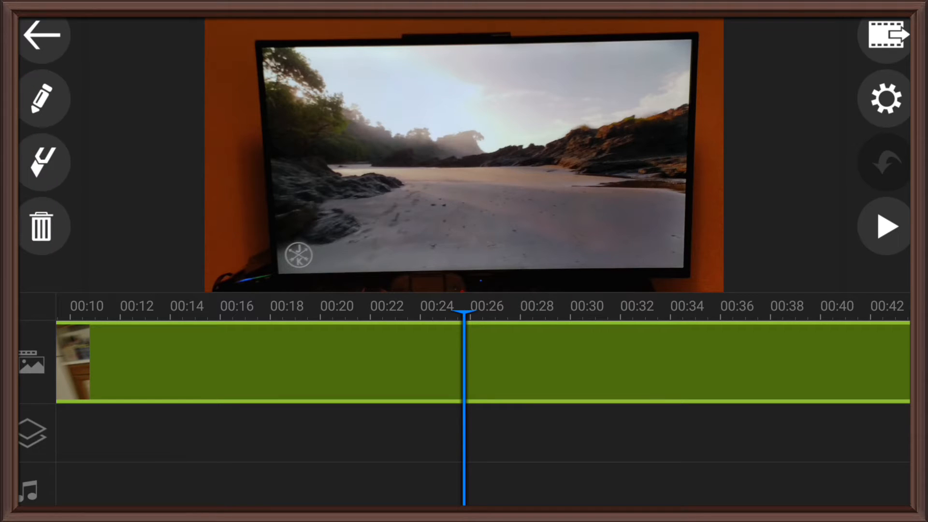
click(463, 370)
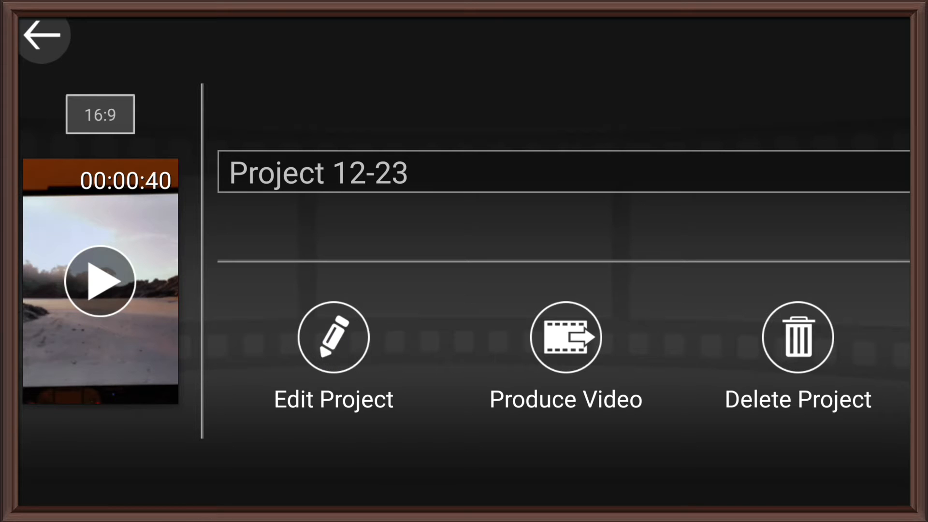
Reopen Project 12-23 in the editor and preview the trimmed clip up to the turtle footage at about 8 seconds
click(334, 338)
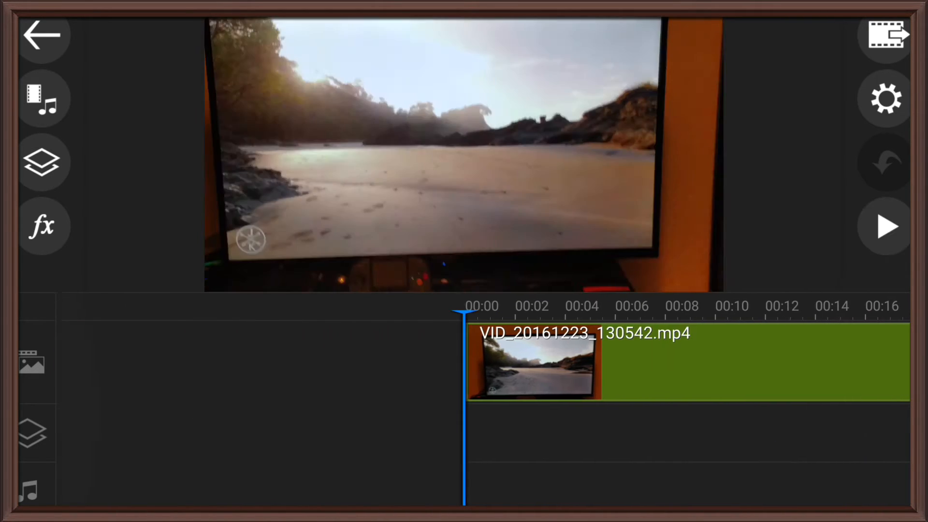
click(885, 226)
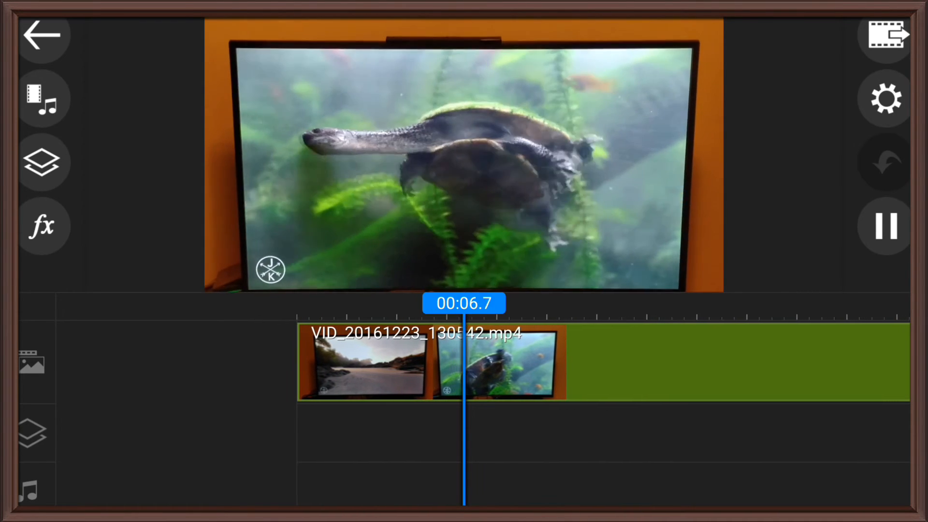
click(885, 227)
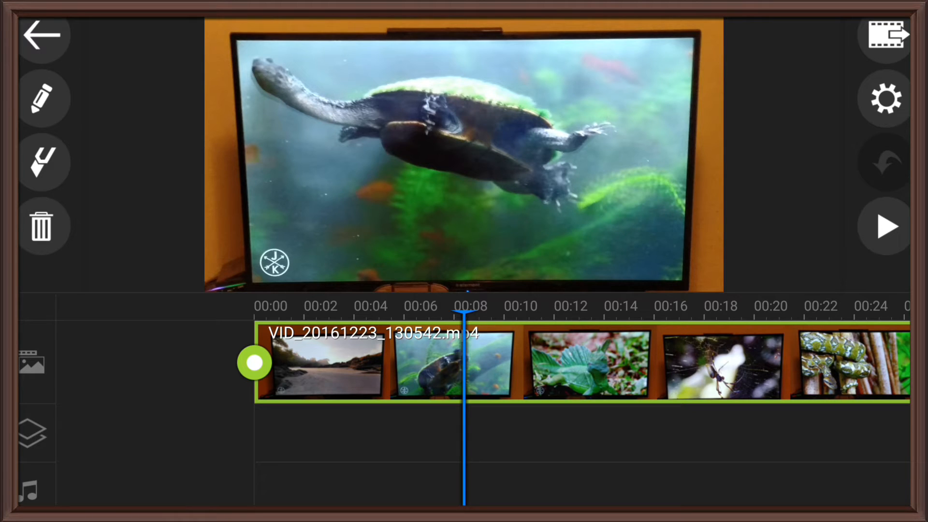
Crop the clip in tighter on the turtle footage and bring the clip's editing options back up
click(42, 97)
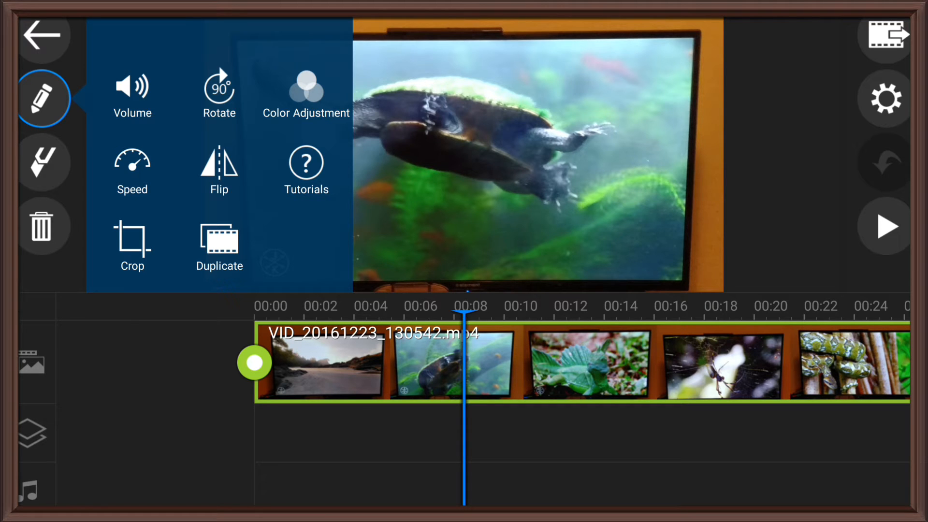
click(131, 240)
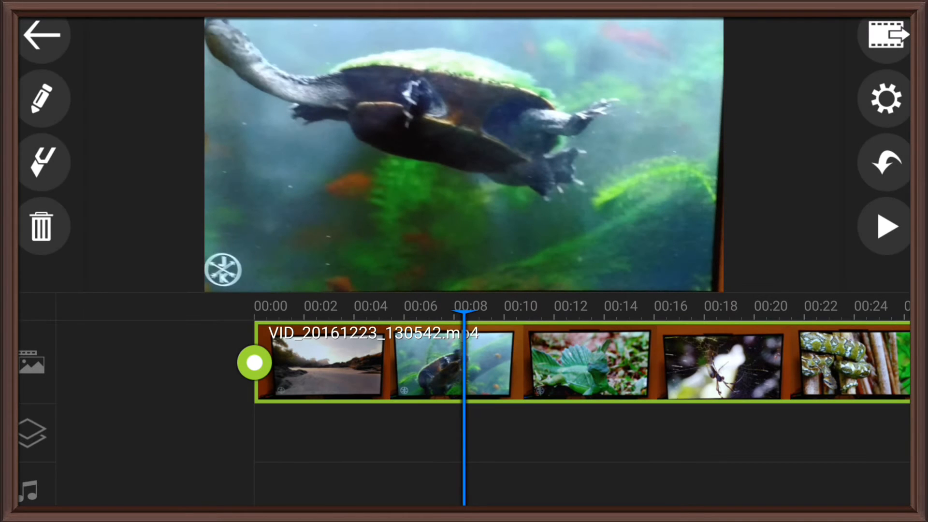
click(42, 99)
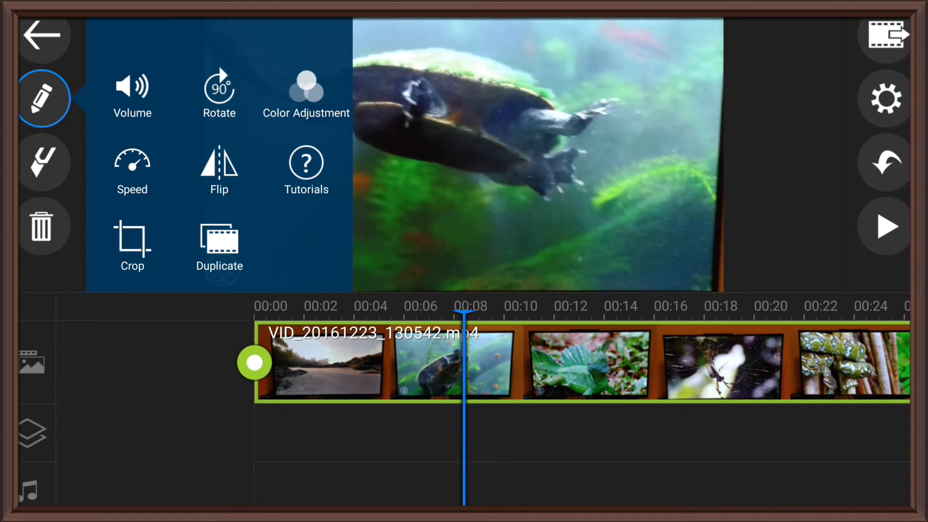
In Adjustment, raise the clip's Saturation to about 126 before the app crashes
click(305, 87)
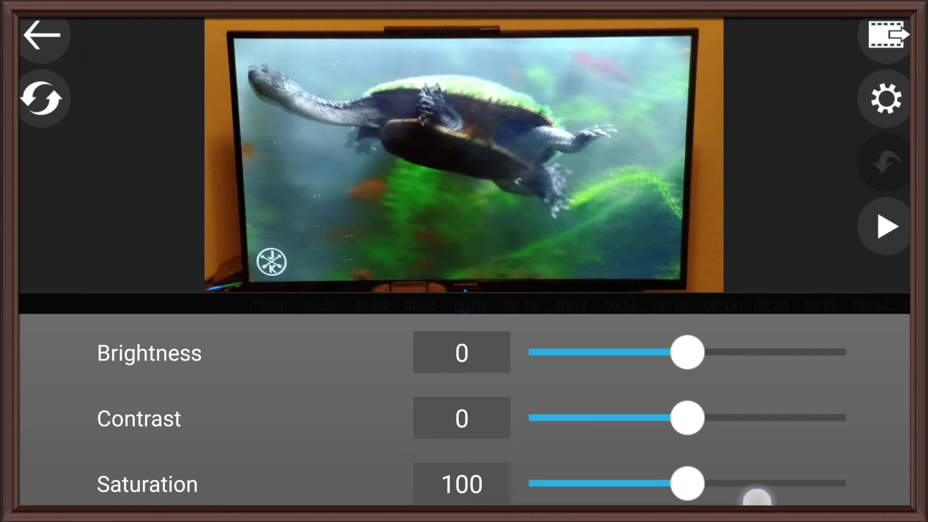
drag(685, 483, 805, 483)
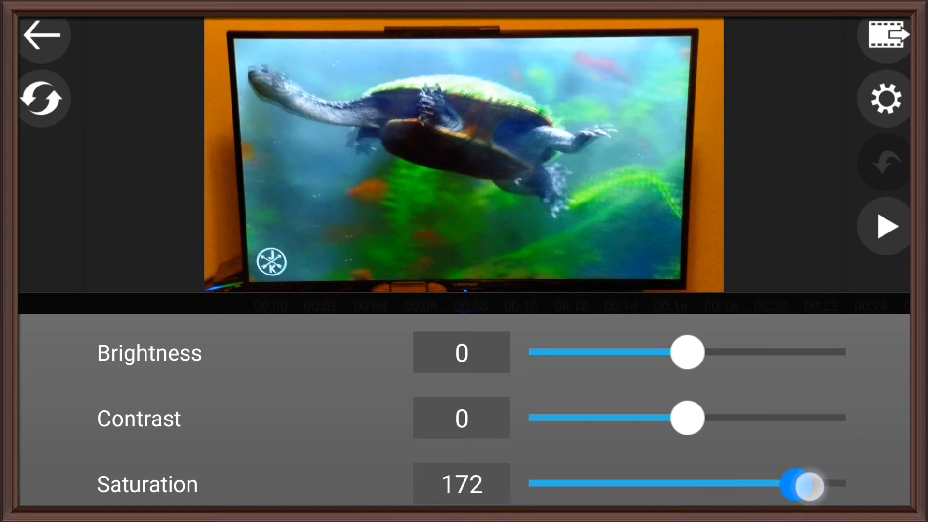
drag(808, 484, 752, 484)
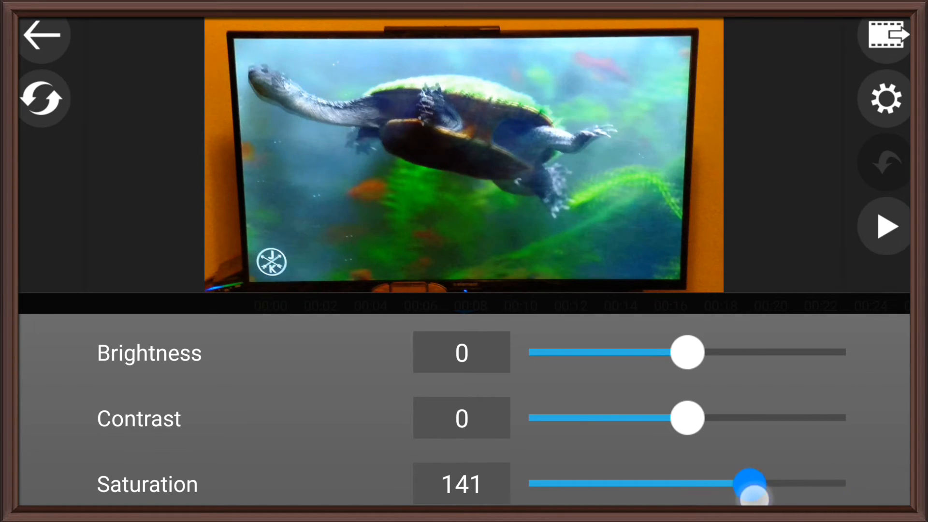
drag(752, 480, 721, 483)
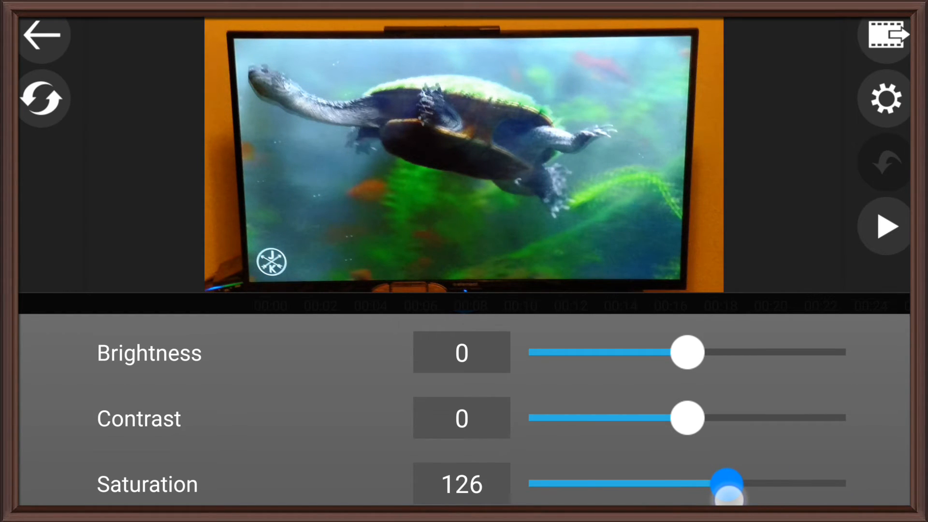
drag(722, 482, 728, 482)
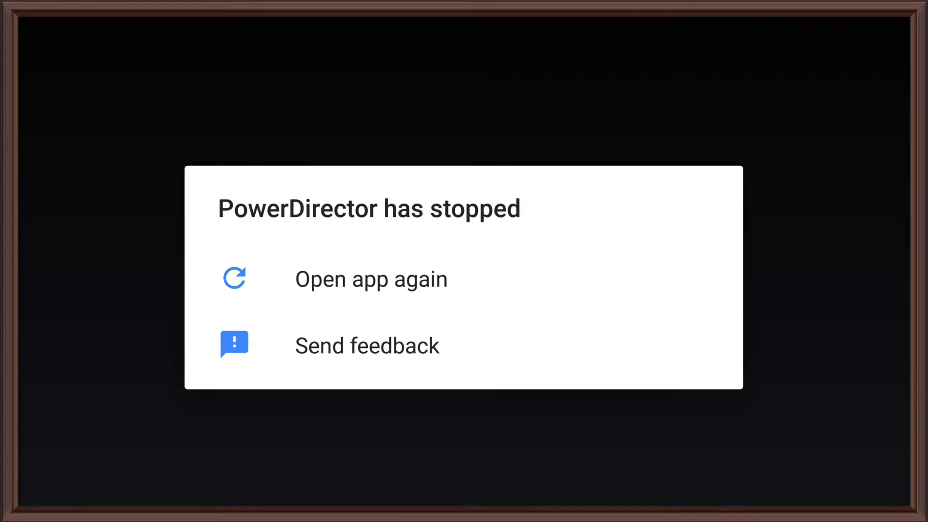
Reopen PowerDirector after the crash and load Project 12-23 in the editor
click(371, 278)
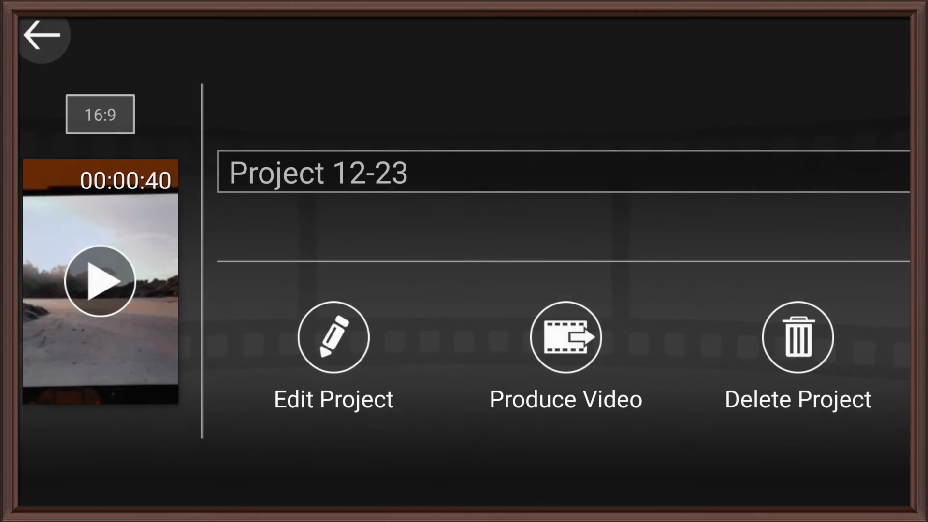
click(333, 339)
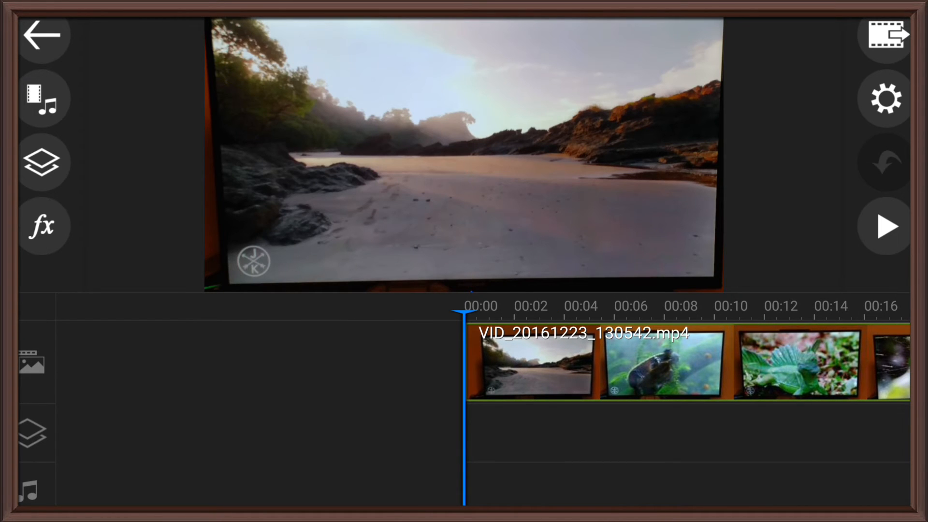
Attempt a video overlay from the PowerDirector folder, refused by the Ultra HD master clip limit
click(42, 162)
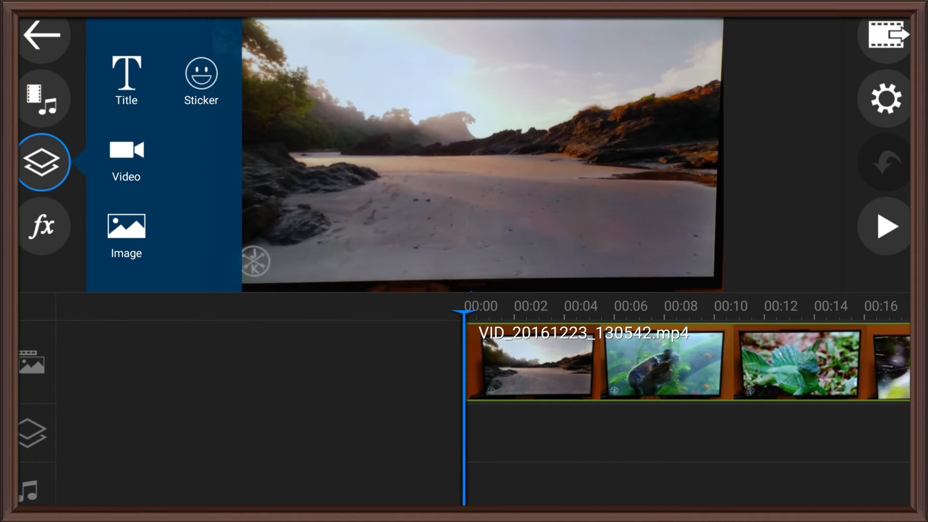
click(126, 151)
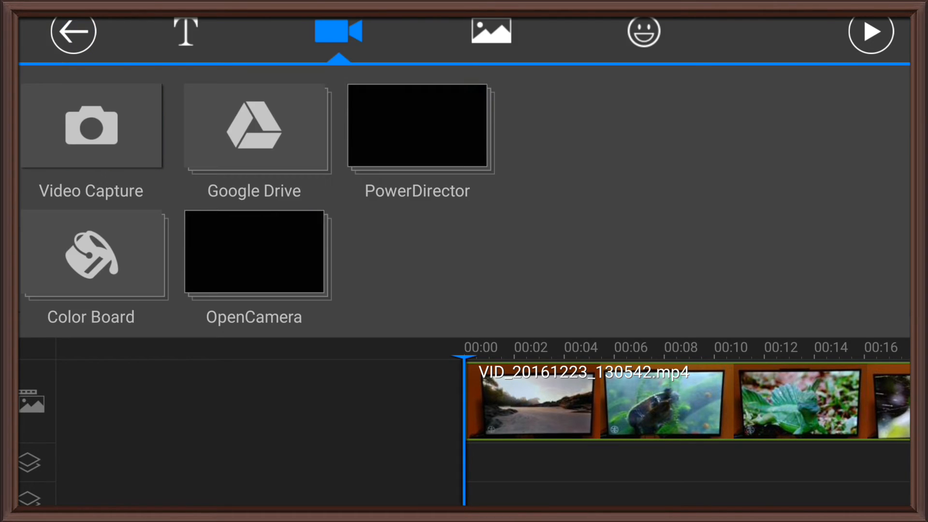
click(417, 129)
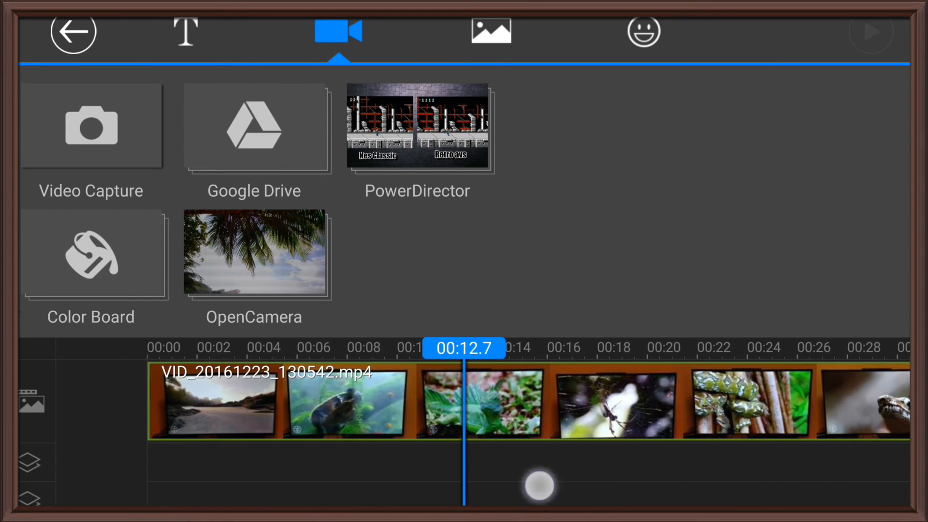
scroll(right, 3)
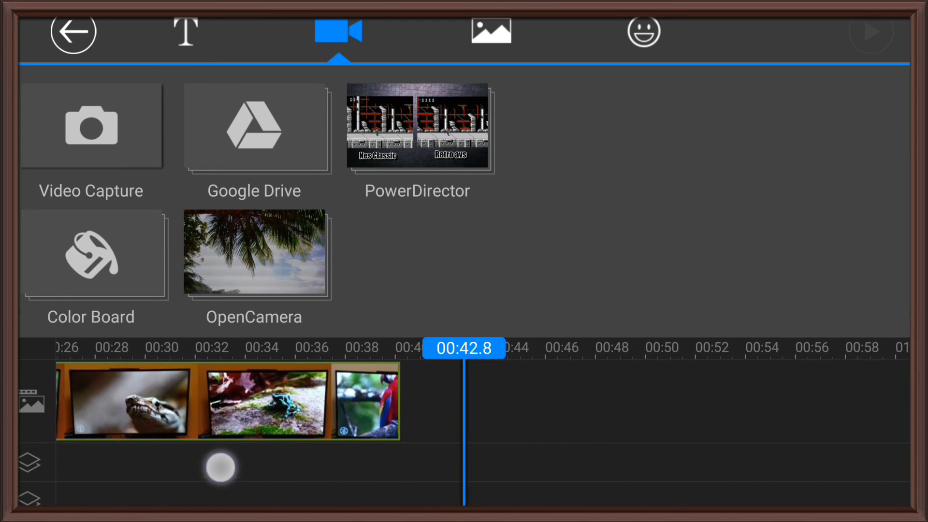
click(417, 128)
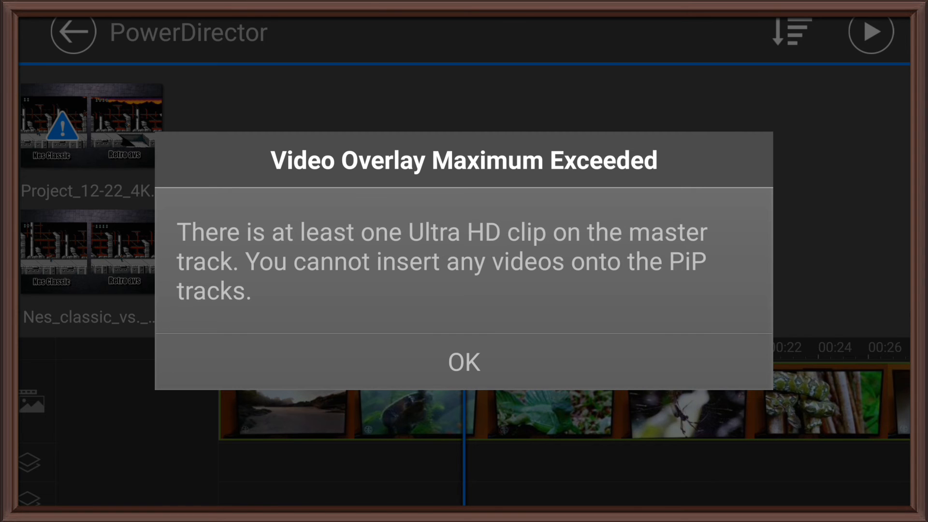
Dismiss the overlay warning and go to Produce Video with Ultra HD (4K) resolution selected
click(463, 361)
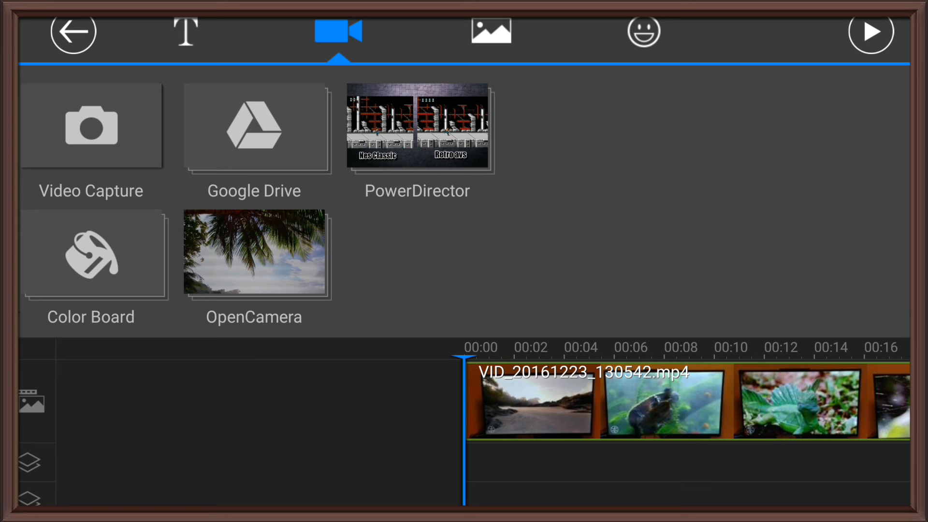
click(70, 35)
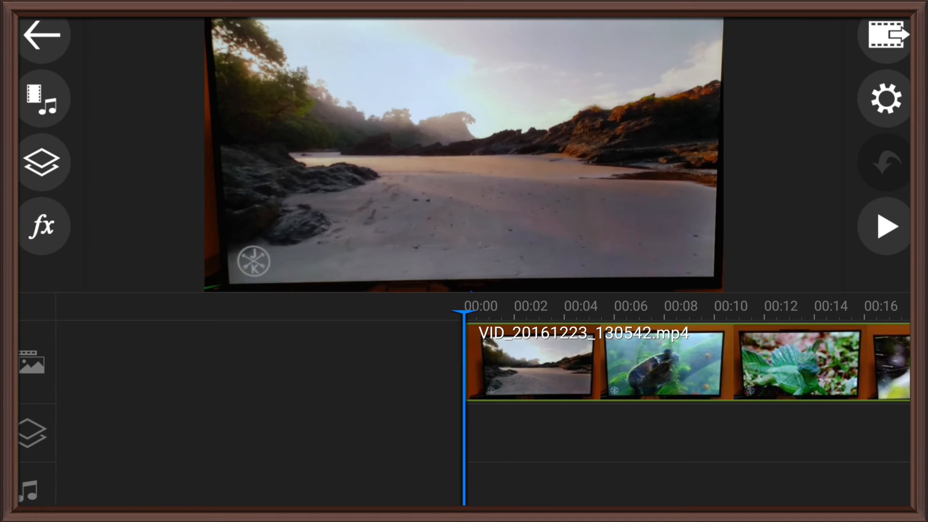
click(888, 35)
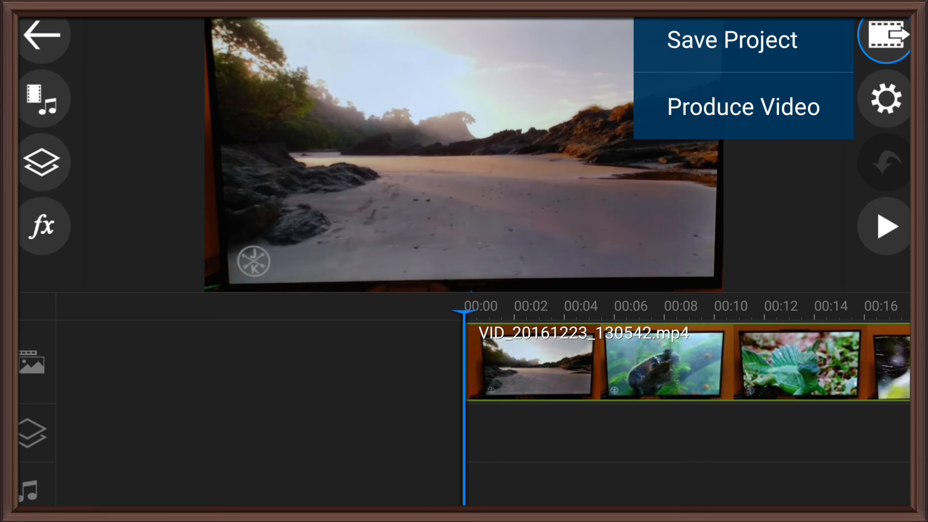
click(743, 106)
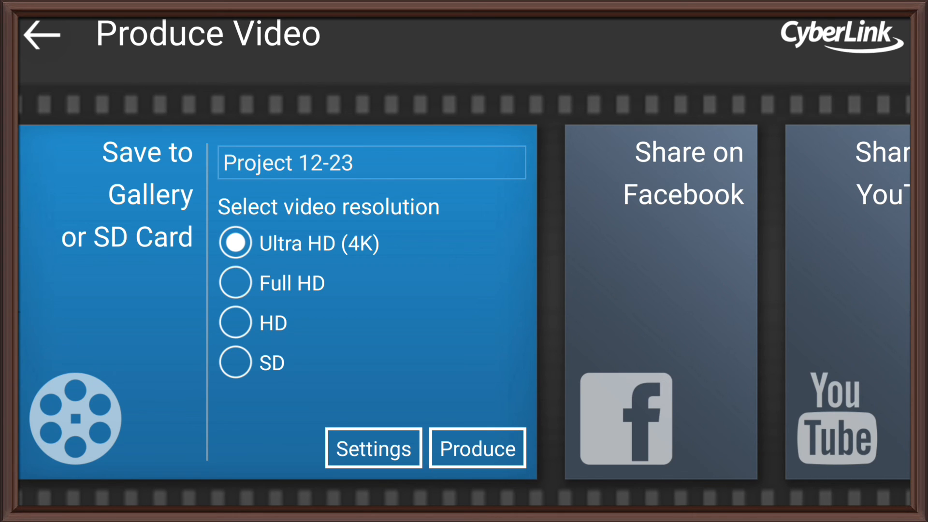
Check Produce Settings (internal storage, Better Quality, 30 FPS) and return to the editor timeline
click(373, 448)
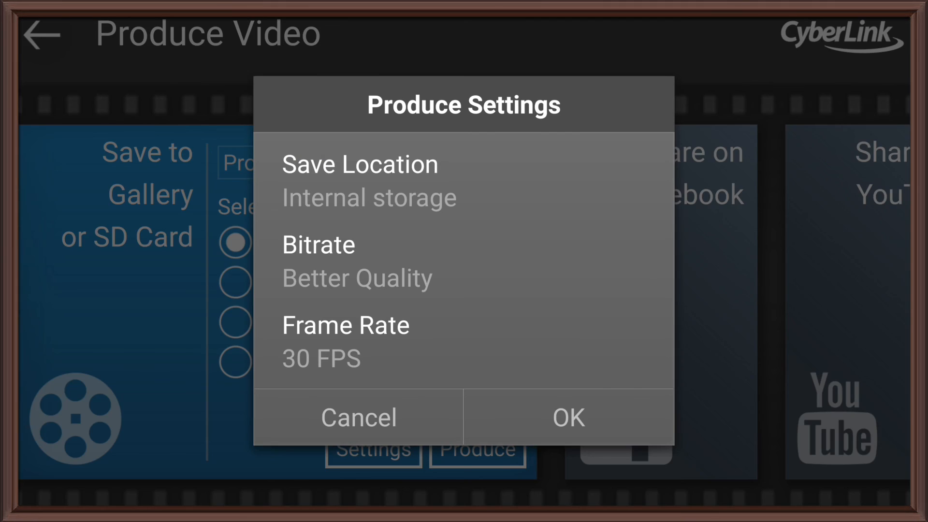
click(346, 326)
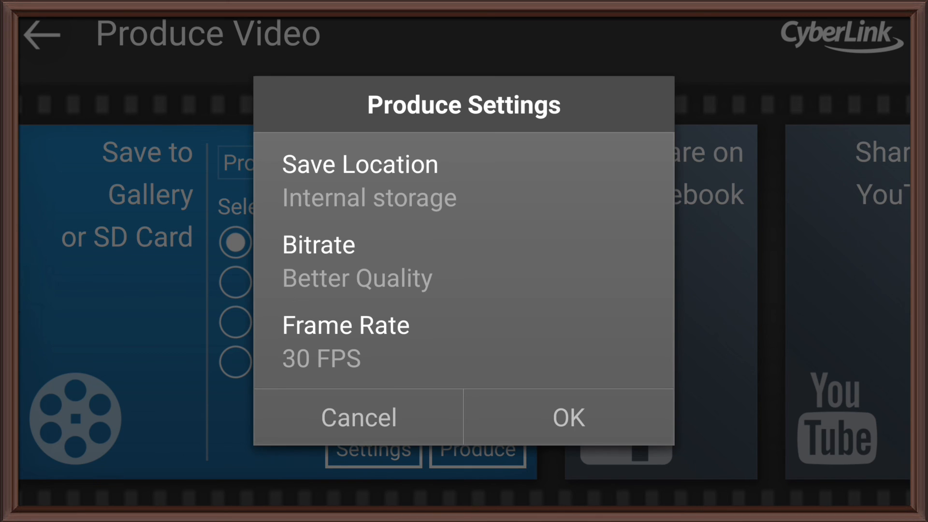
click(568, 417)
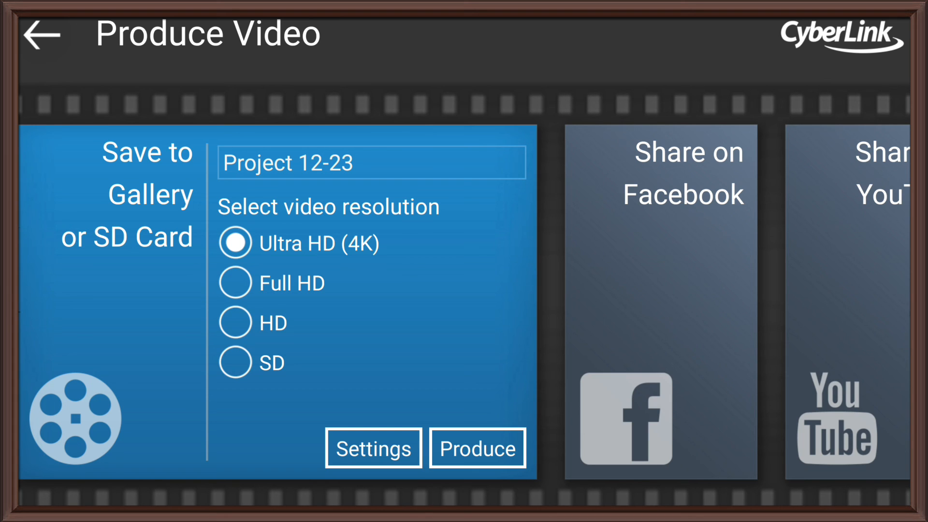
click(41, 37)
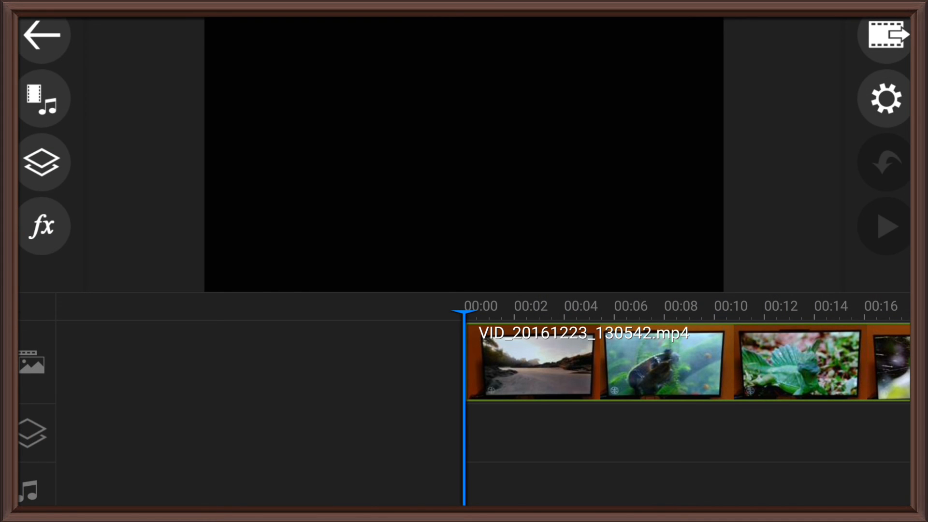